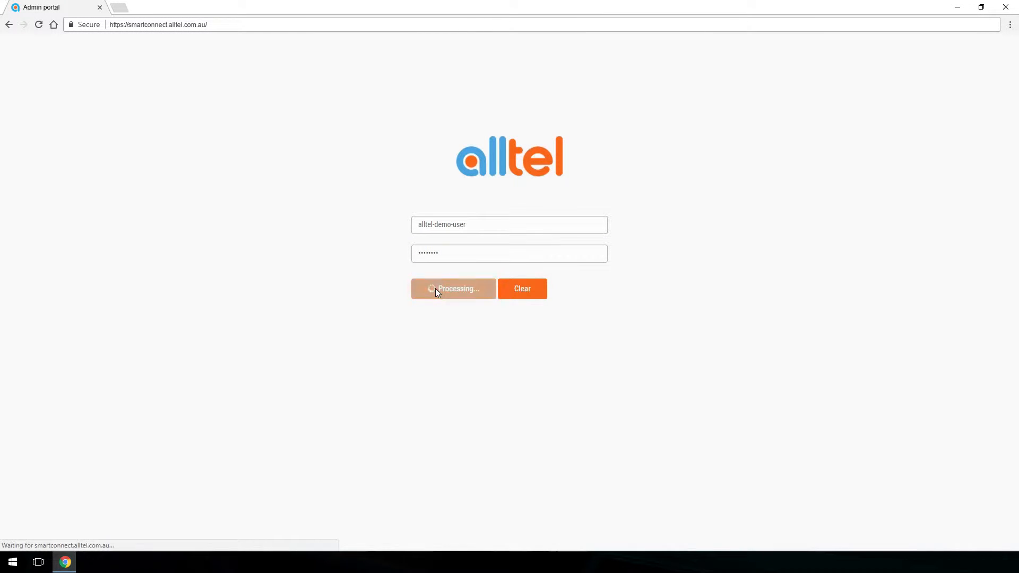
Log in to the admin portal and reach the dashboard with call and minute charts.
left_click(453, 288)
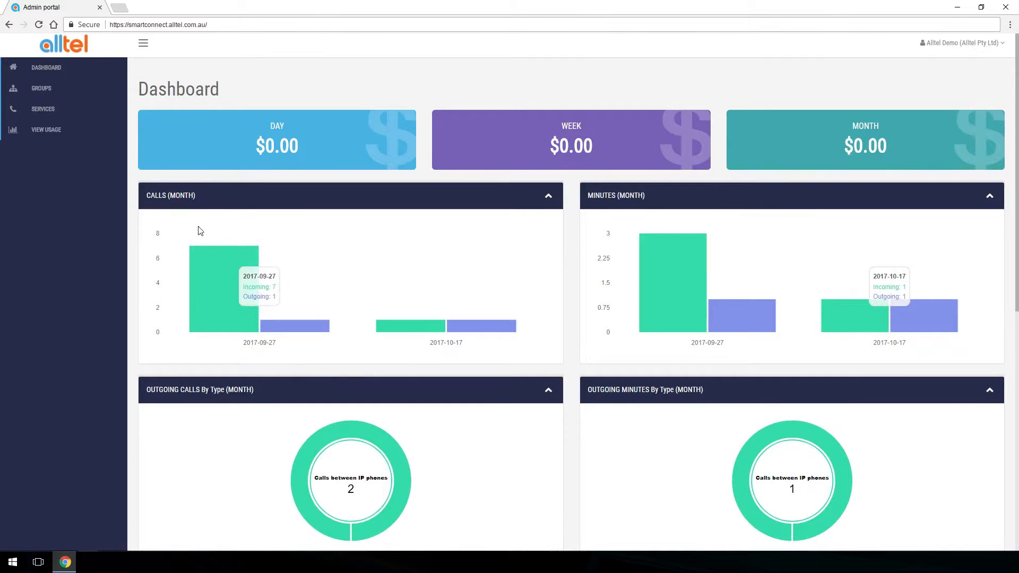
From Services, open the test.callcenter service's manage page and list its call centre options.
left_click(42, 109)
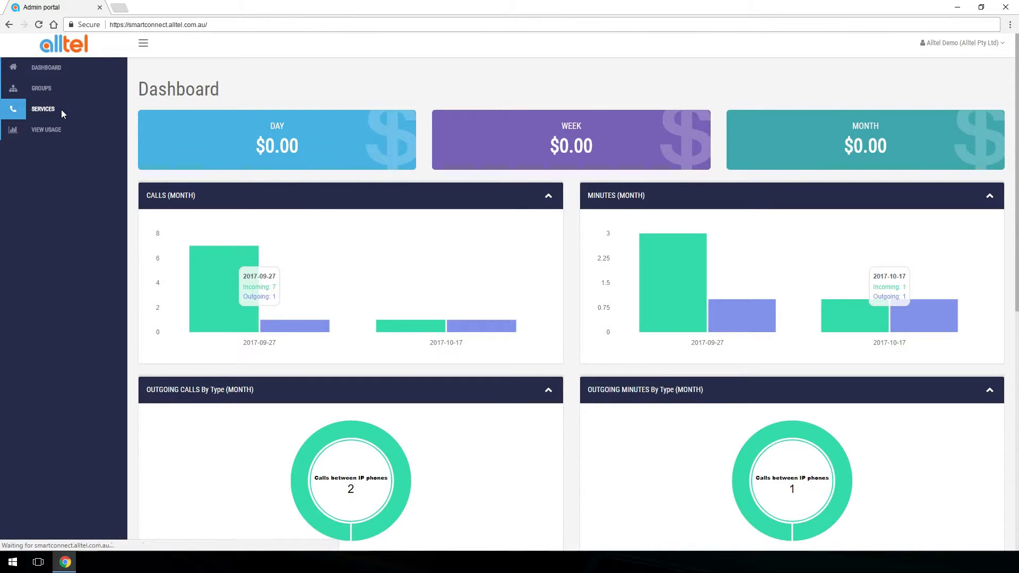
left_click(43, 108)
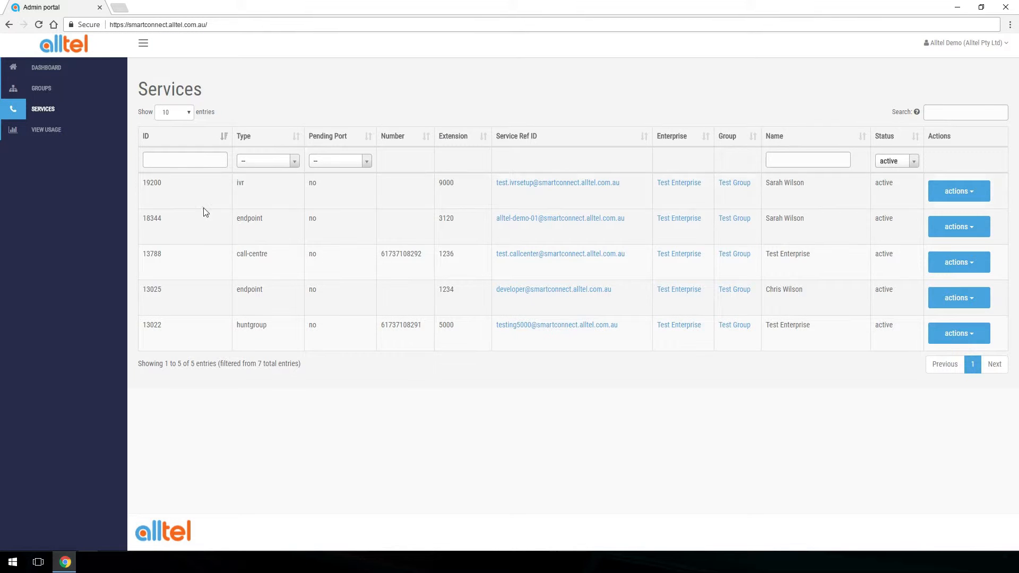
mouse_move(529, 259)
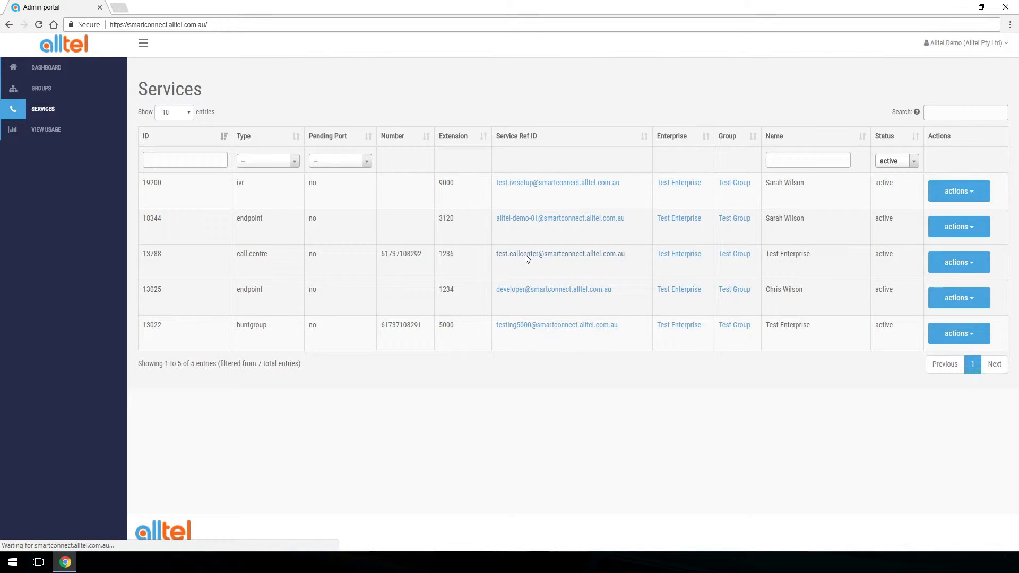
left_click(561, 254)
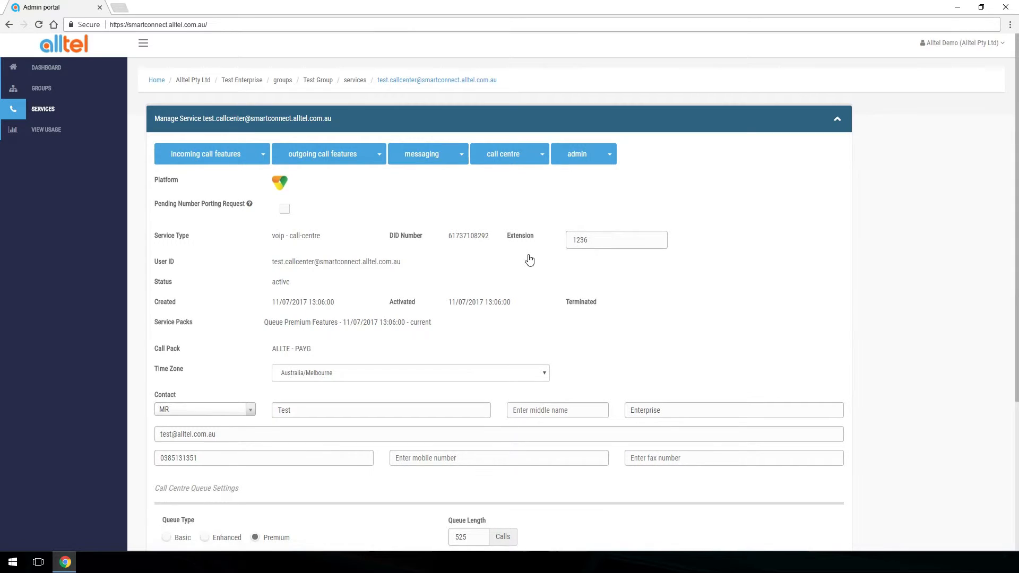
left_click(509, 154)
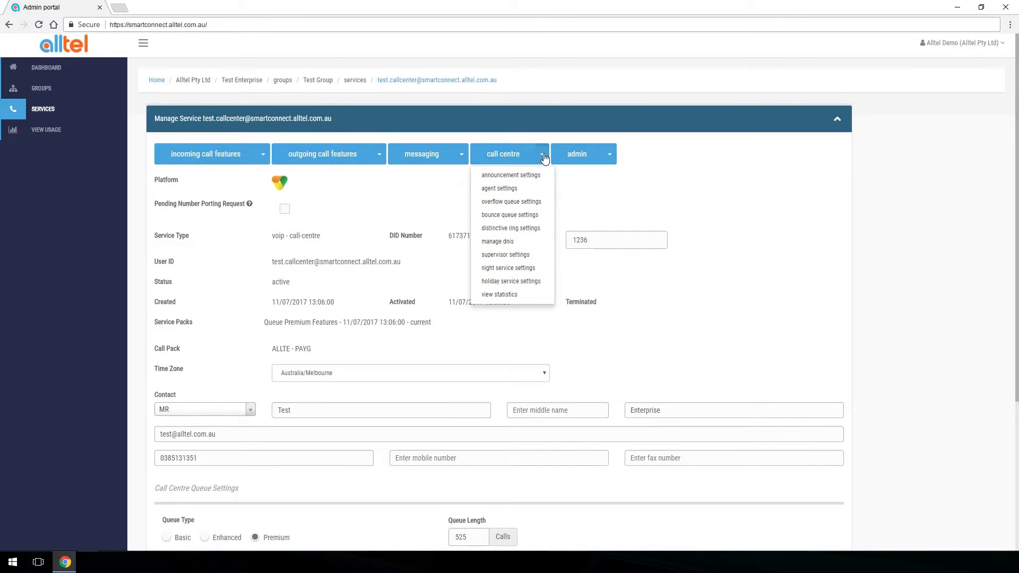
Submit the agent list with extensions 1234 and 3120 assigned, showing the update confirmation.
left_click(499, 188)
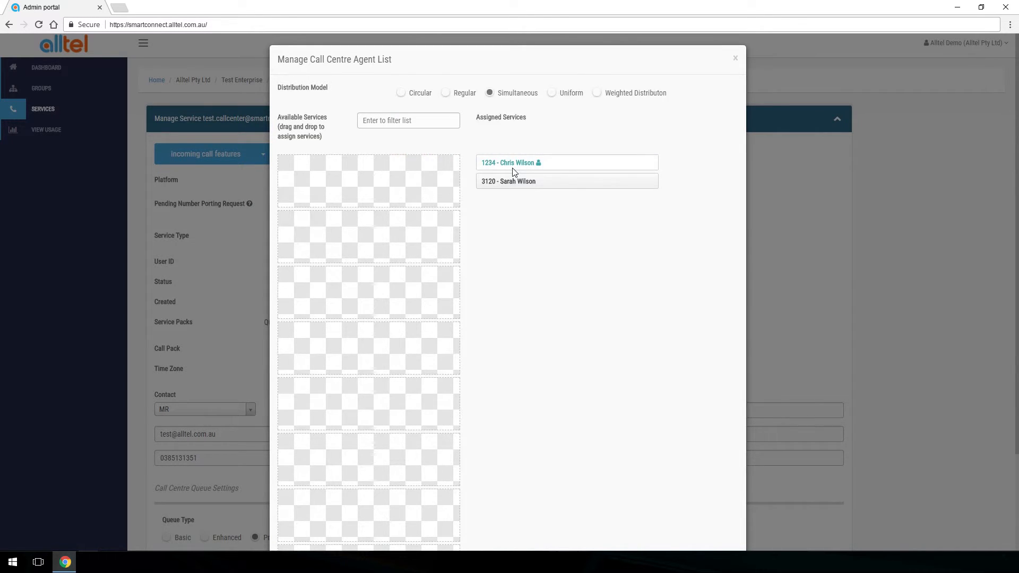
scroll("down", 3)
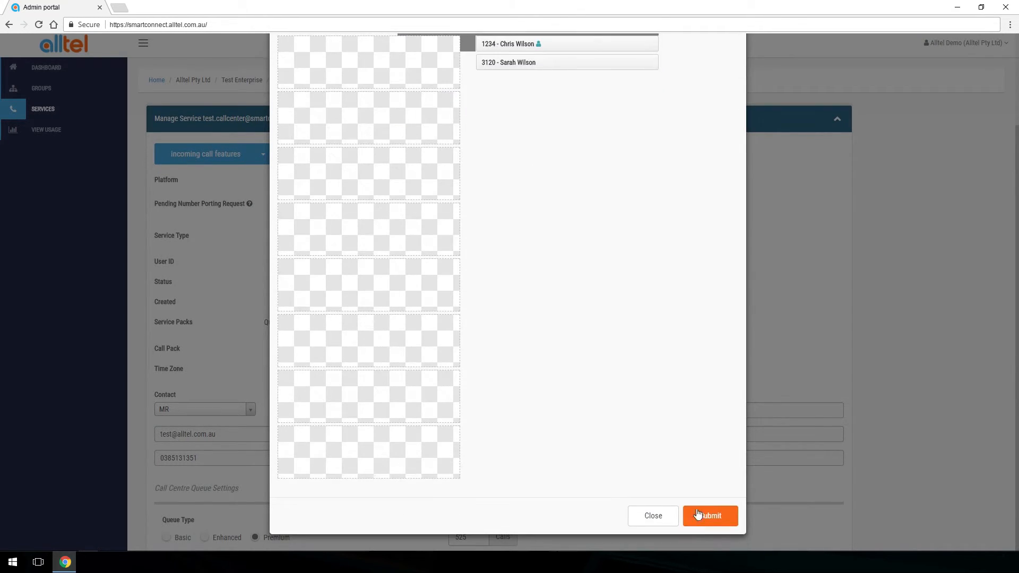
left_click(709, 516)
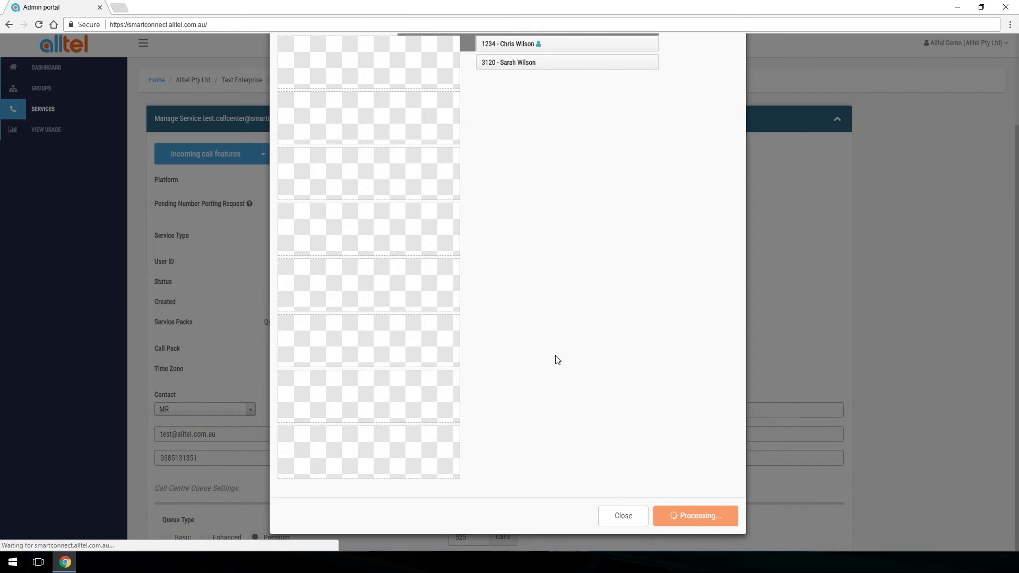
left_click(695, 516)
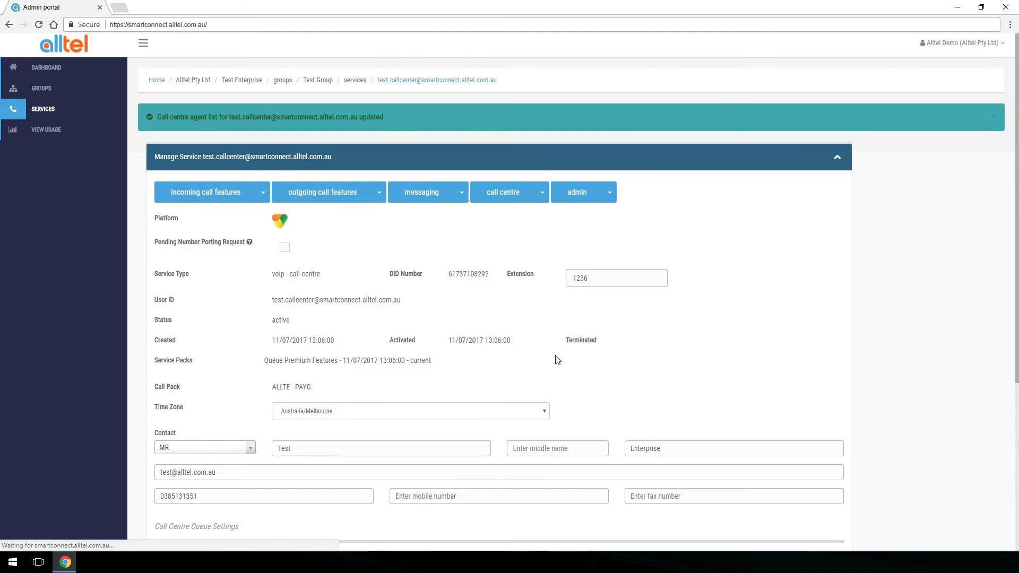